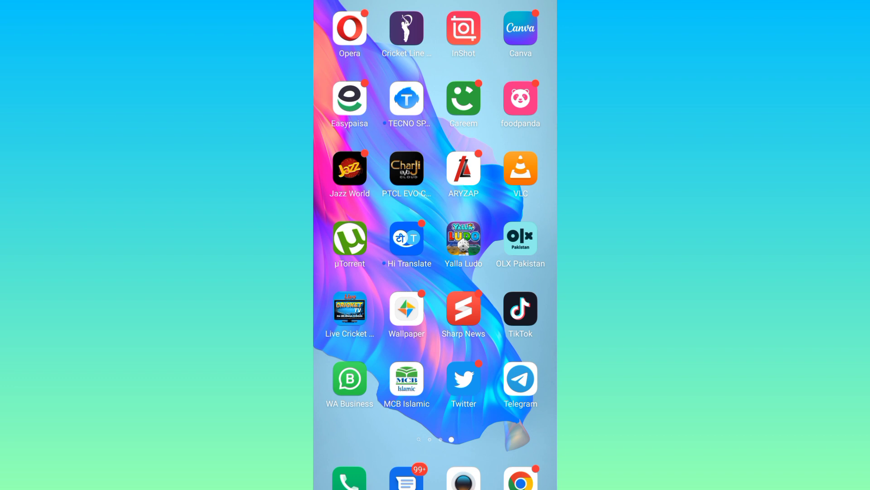
- Launch the Telegram app from the home screen
click(519, 384)
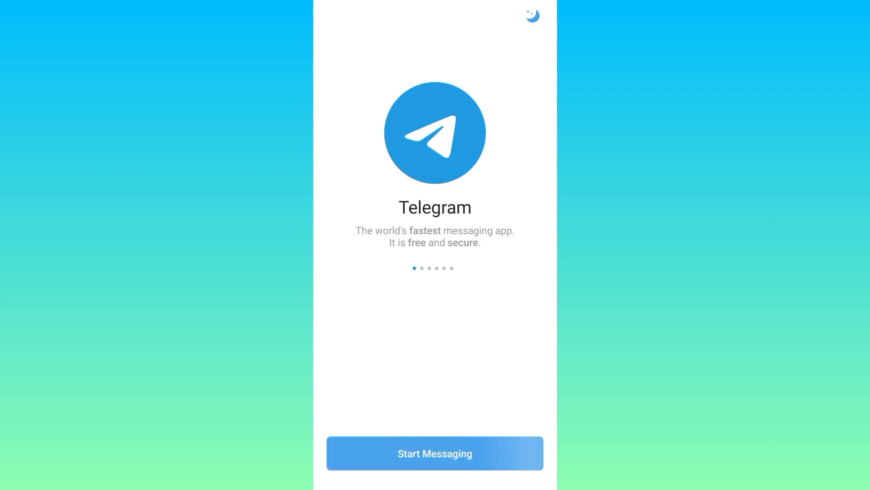
- Begin sign-in with Start Messaging on Telegram's welcome screen
click(434, 453)
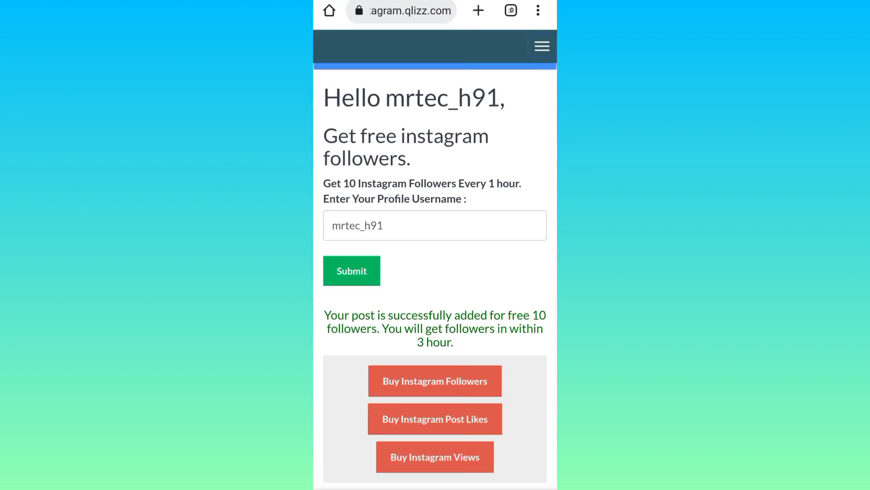
- Search 'tempmail' from the address bar and reach the tempsmss.com number site
click(400, 11)
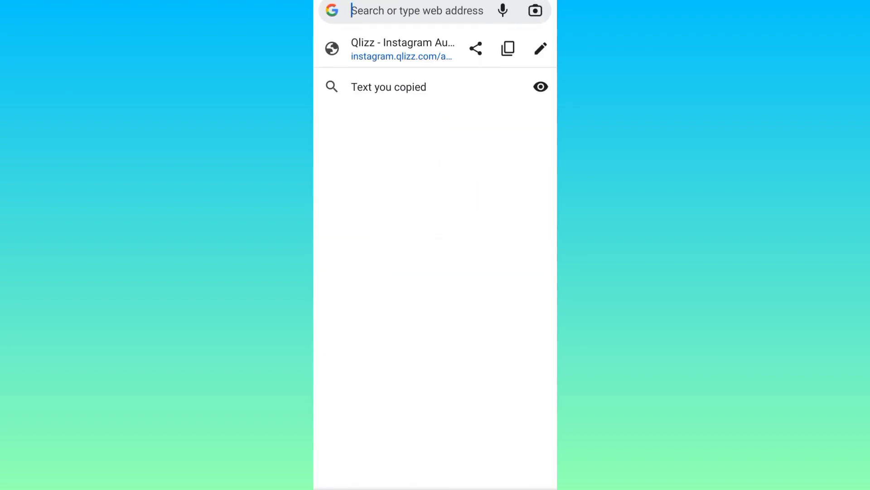
text(tempmail)
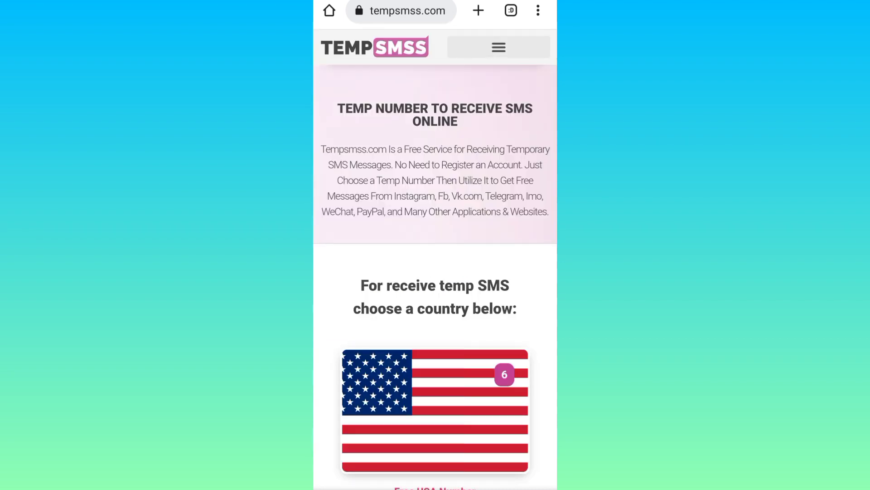
scroll(down, 3)
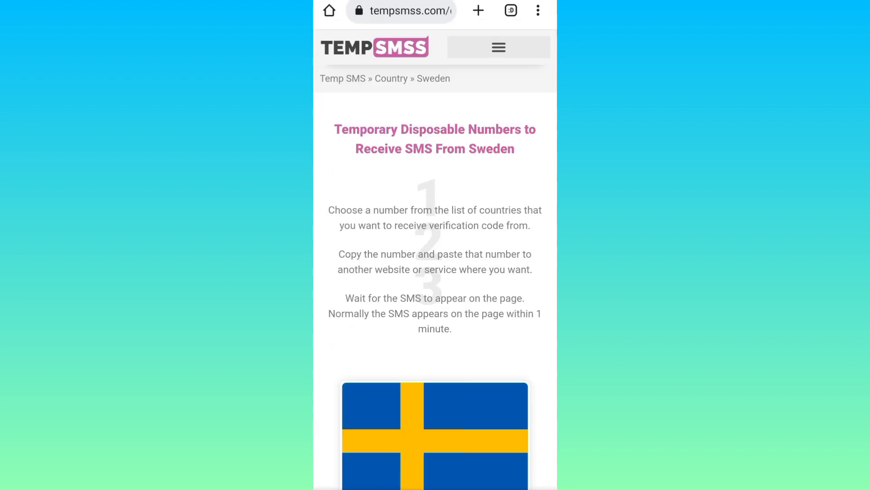
scroll(down, 3)
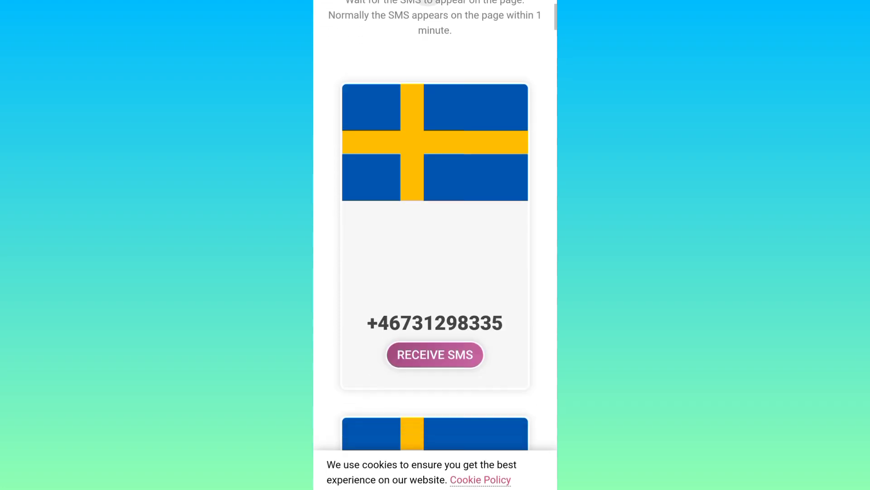
scroll(down, 3)
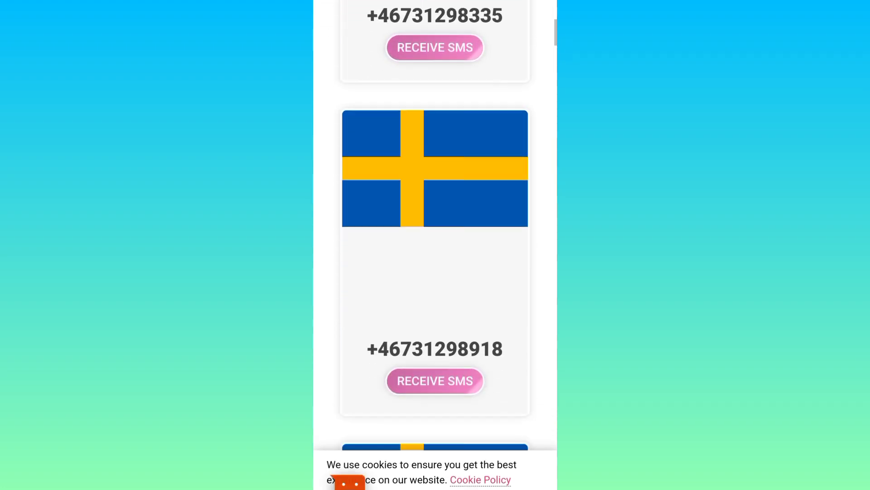
scroll(down, 3)
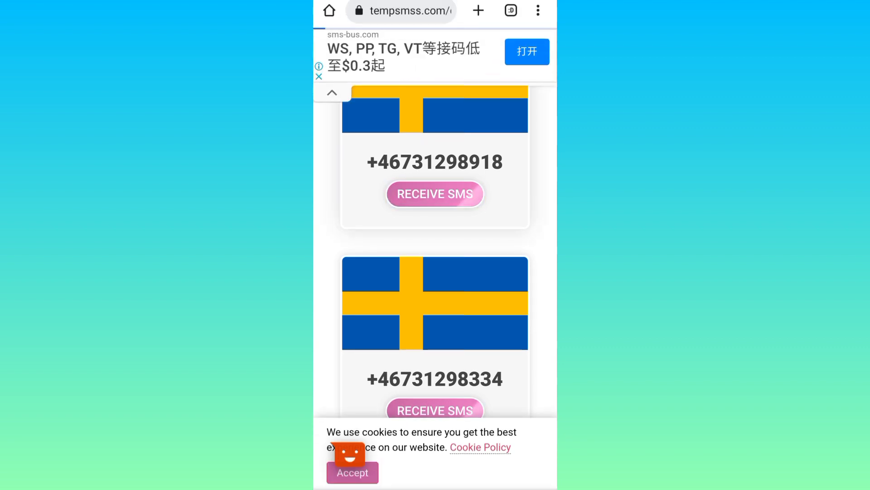
click(434, 193)
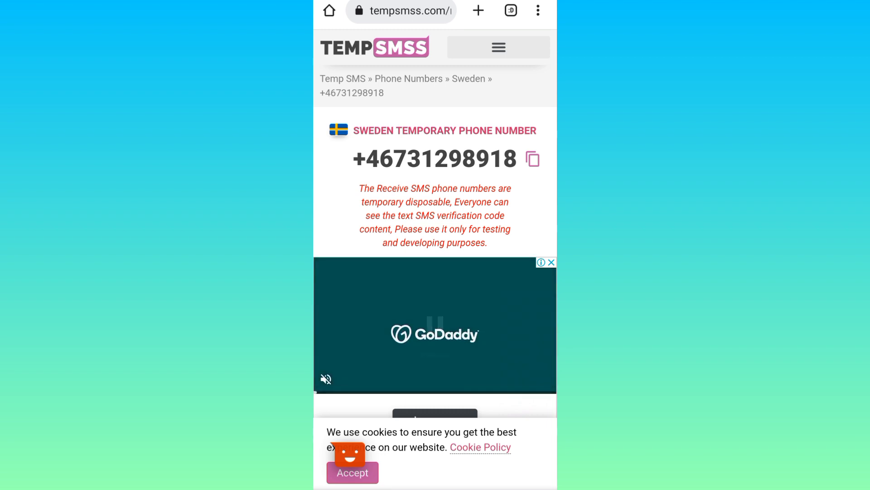
click(531, 160)
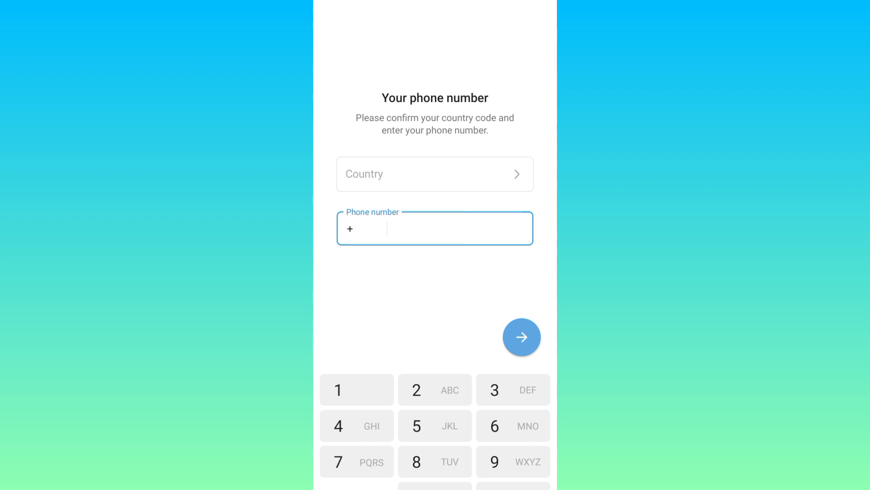
click(434, 174)
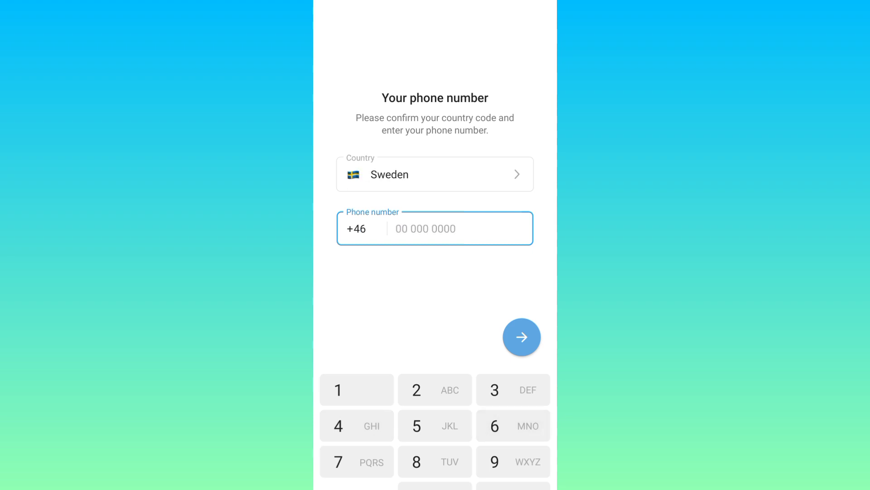
text(73 129 8918)
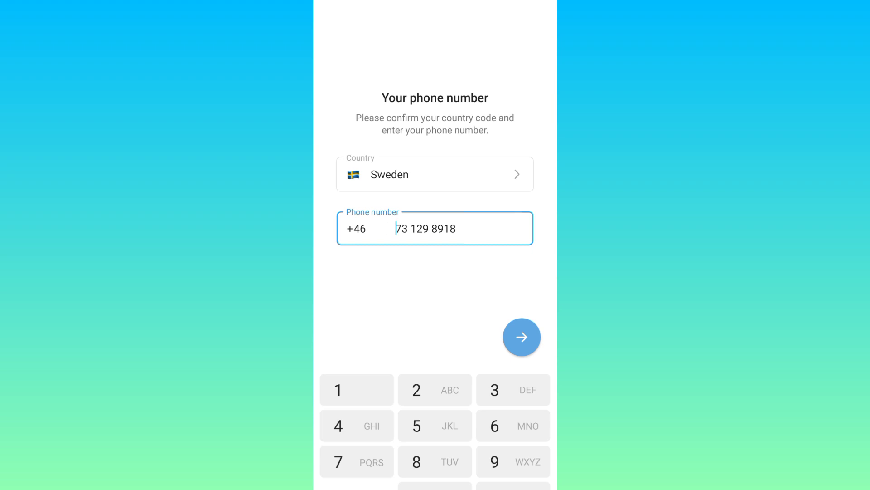
click(521, 337)
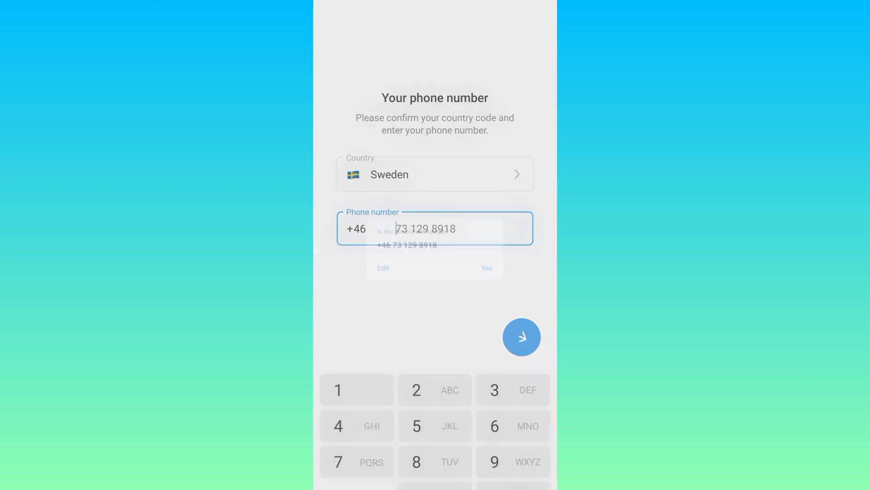
click(521, 337)
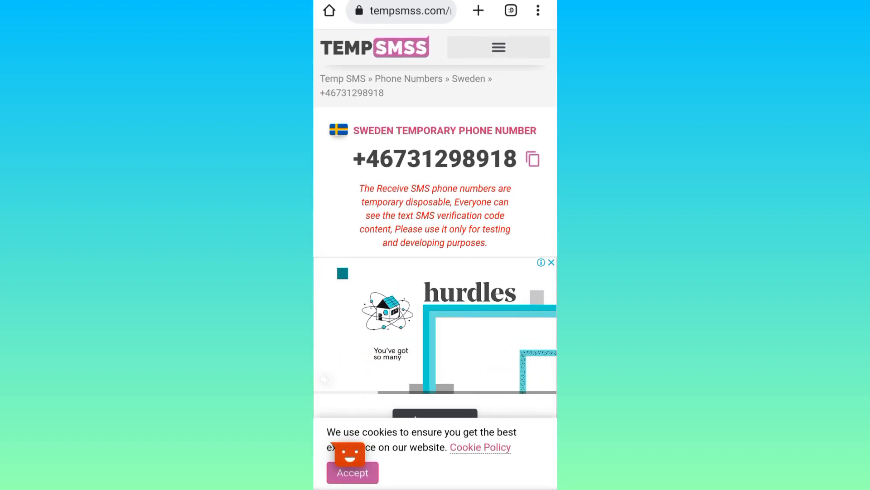
- Scroll down the number page to its list of received SMS messages
scroll(down, 3)
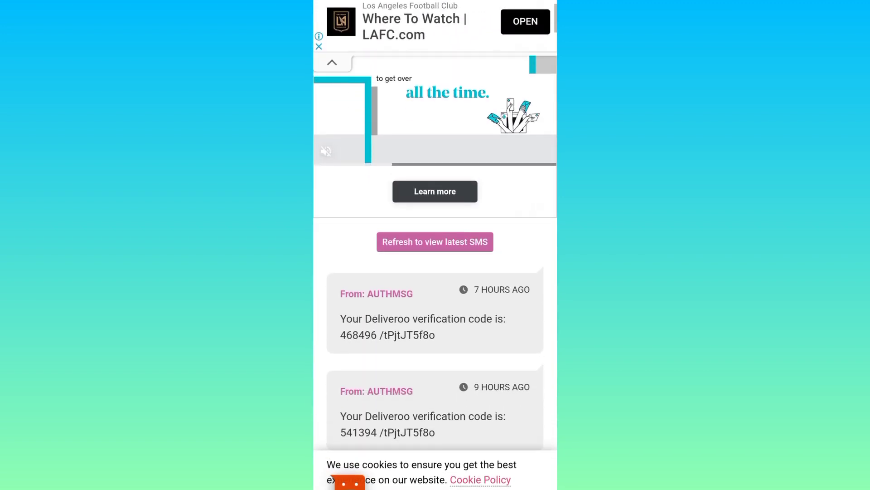